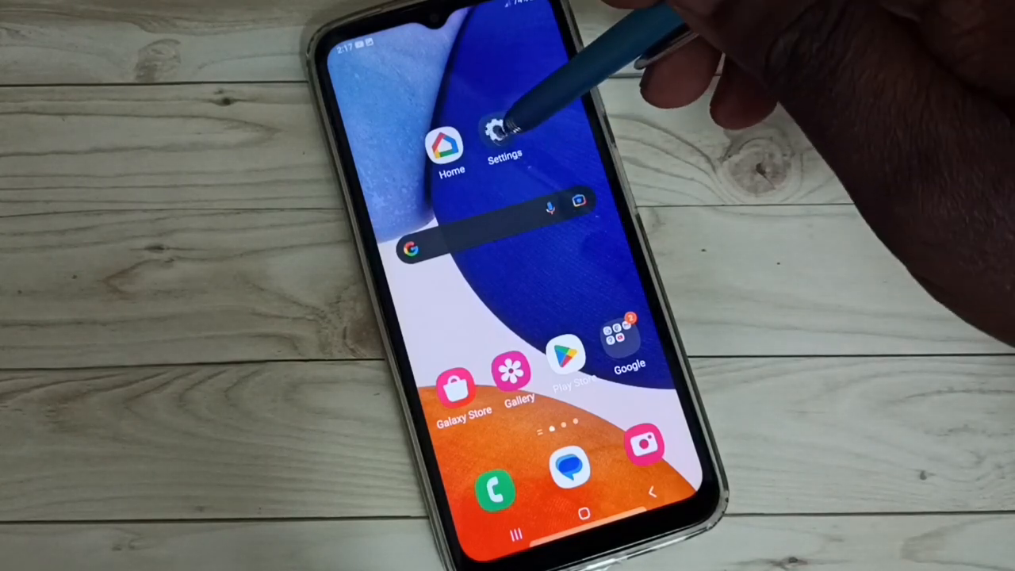
# - Reach the Reset page under General management, showing reset options including factory data reset
pyautogui.click(500, 130)
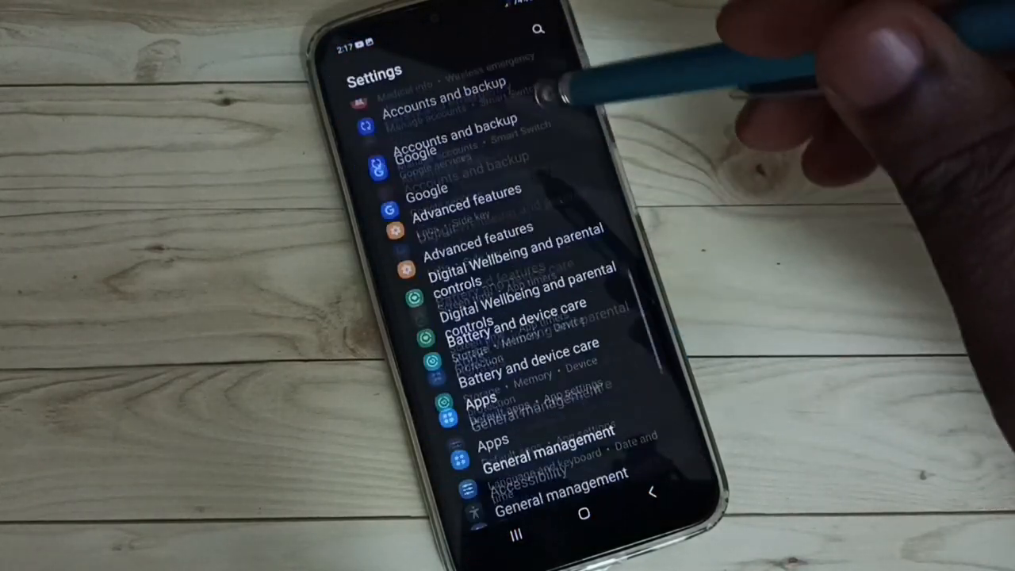
pyautogui.scroll(-3)
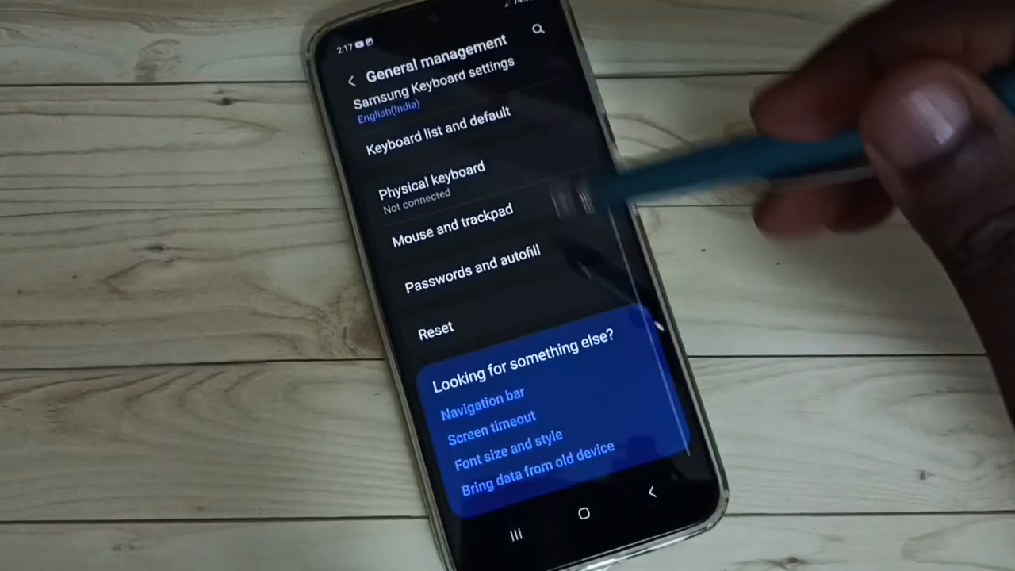
pyautogui.click(434, 328)
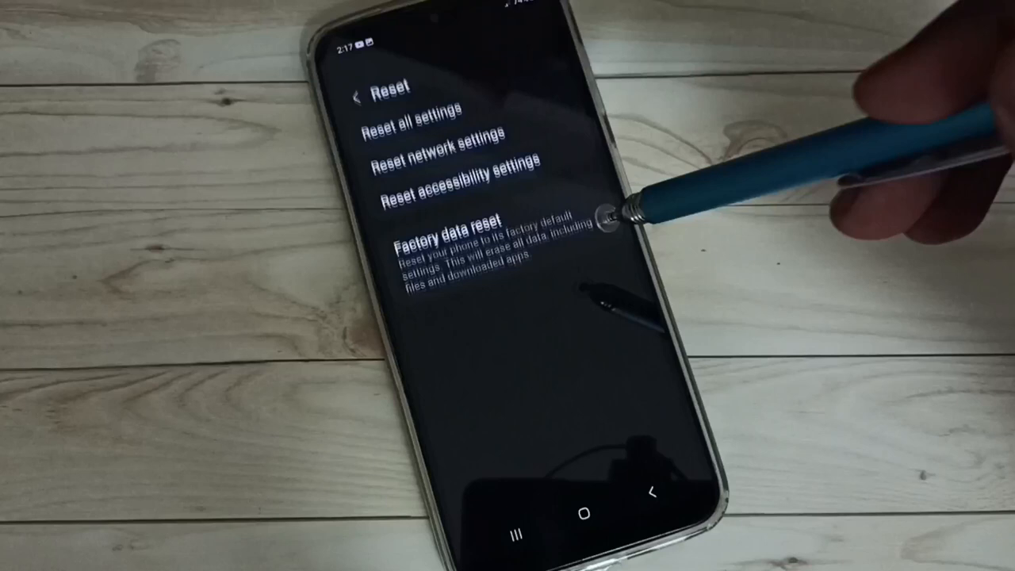